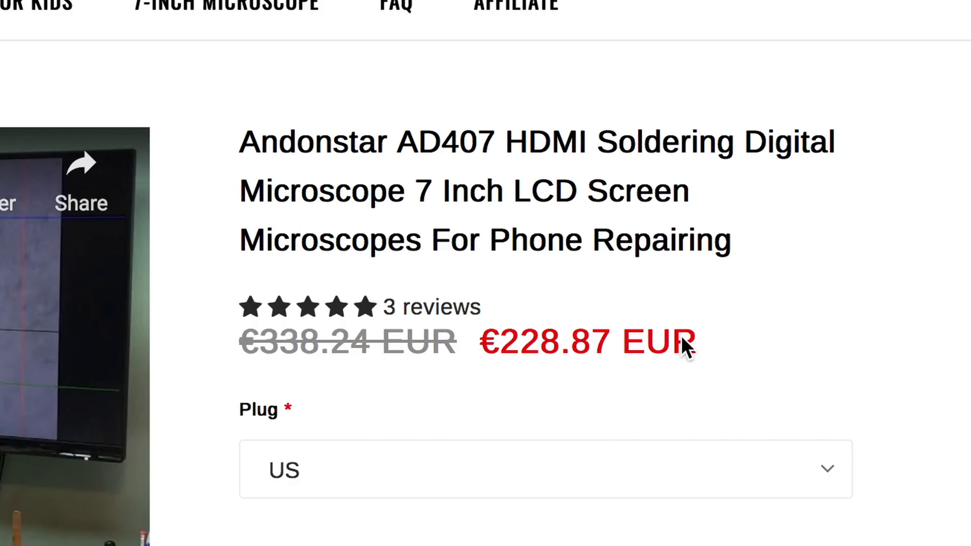
pyautogui.moveTo(794, 408)
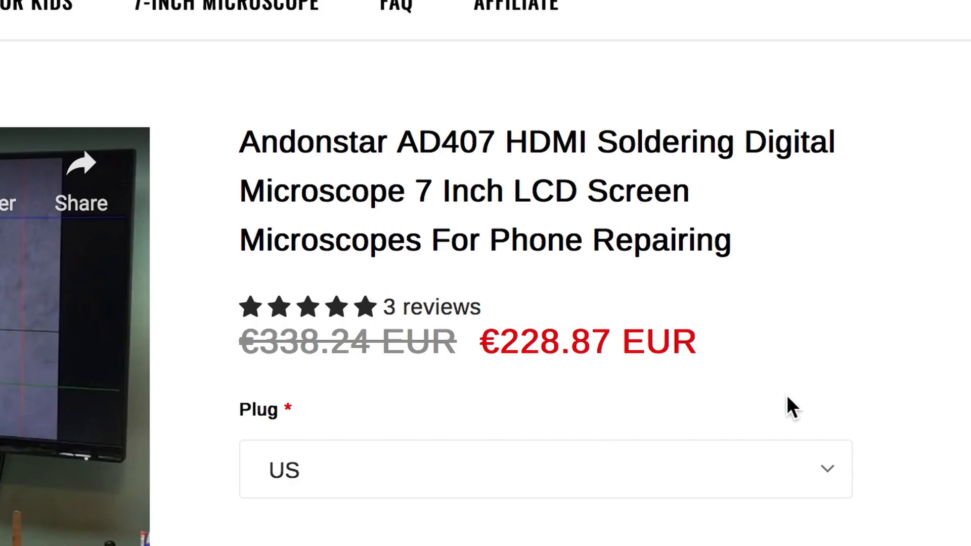
pyautogui.moveTo(785, 410)
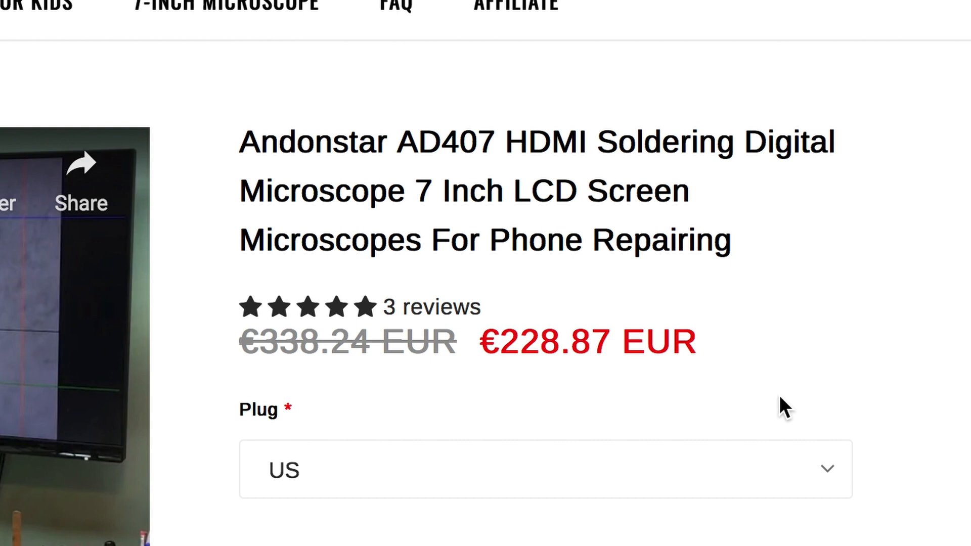
pyautogui.moveTo(674, 340)
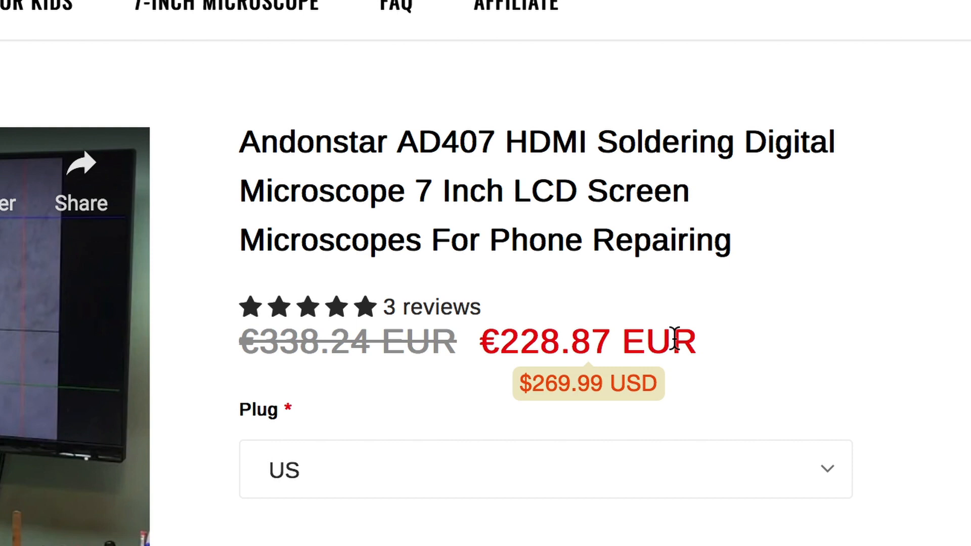
pyautogui.scroll(-3)
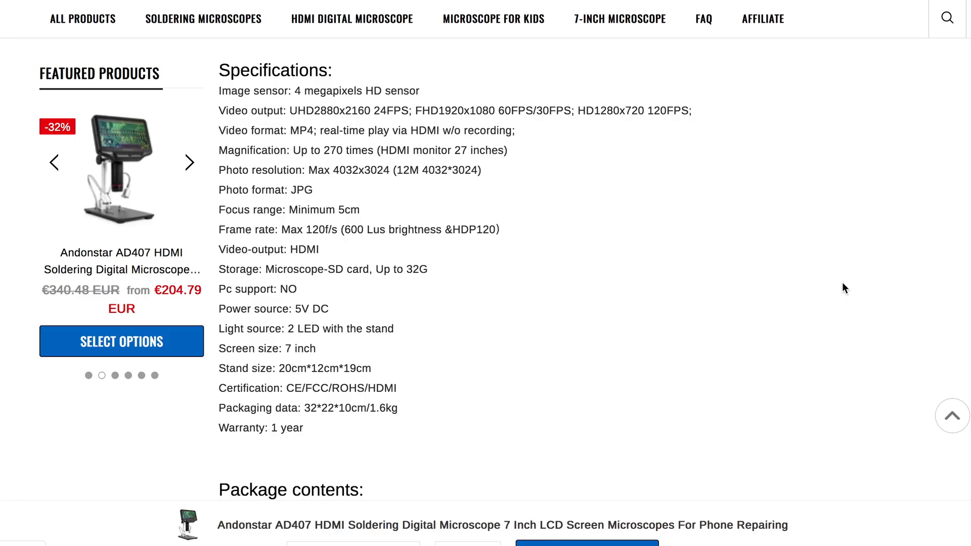